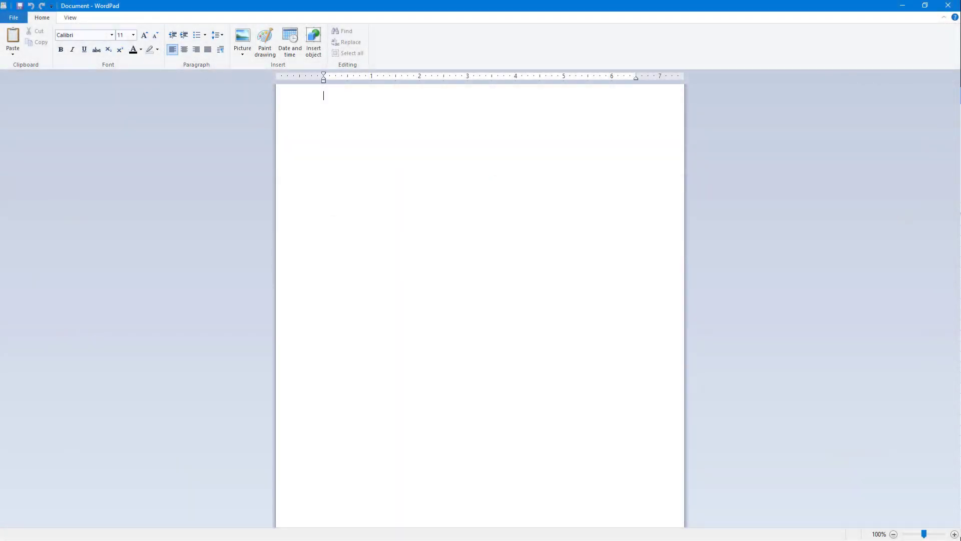
{"action": "mouse_move", "coordinate": [749, 276]}
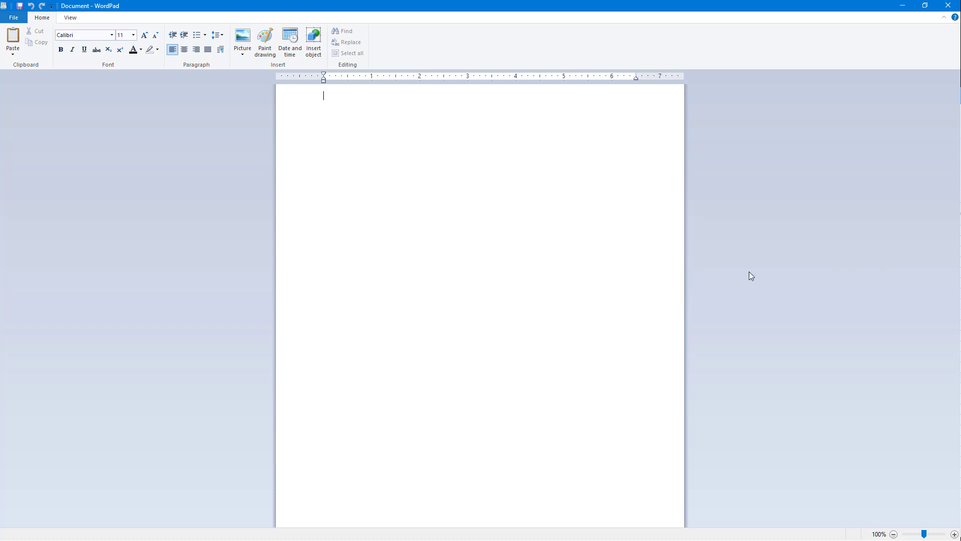
{"action": "mouse_move", "coordinate": [467, 153]}
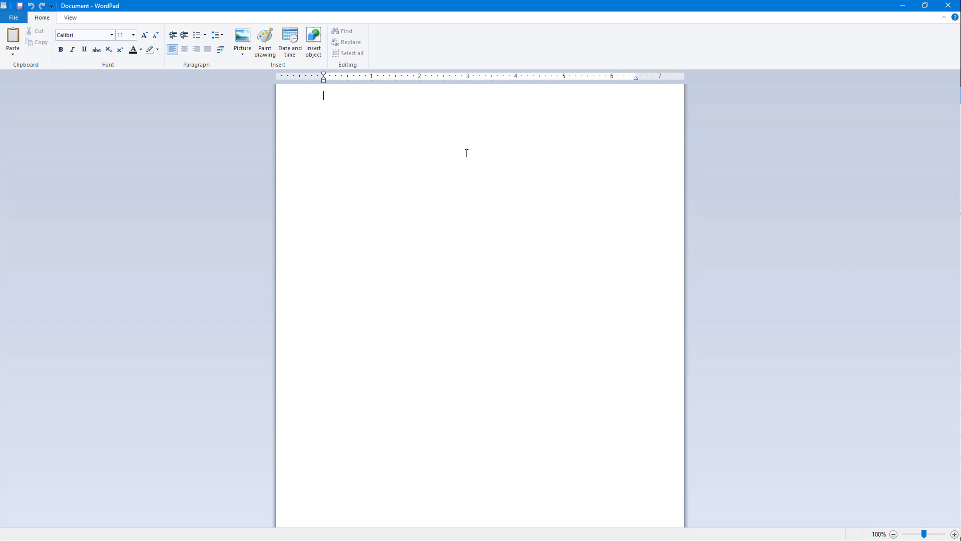
- Enter the line 'jhfjshdjfd', copy it and paste a duplicate below
{"action": "type", "text": "jhfjshdjfd"}
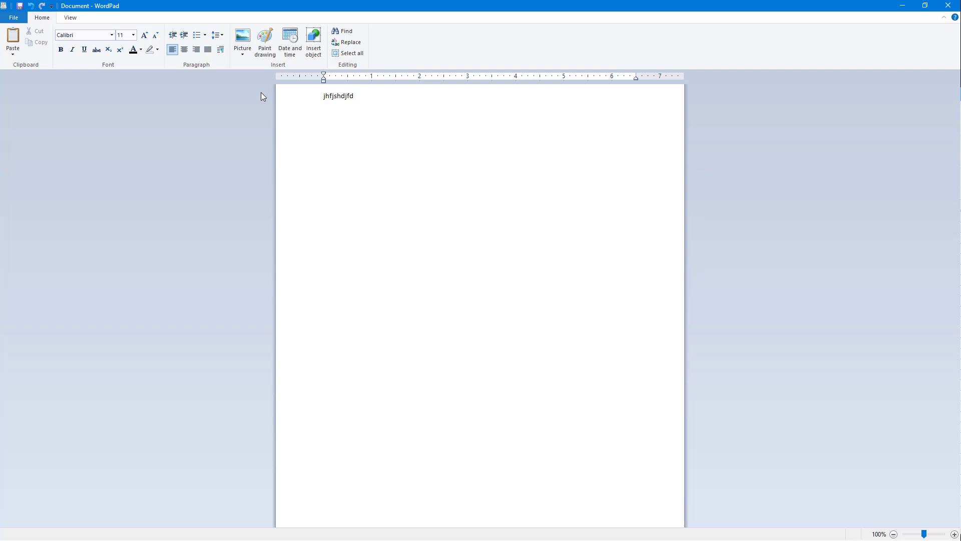
{"action": "key", "text": "Ctrl+c"}
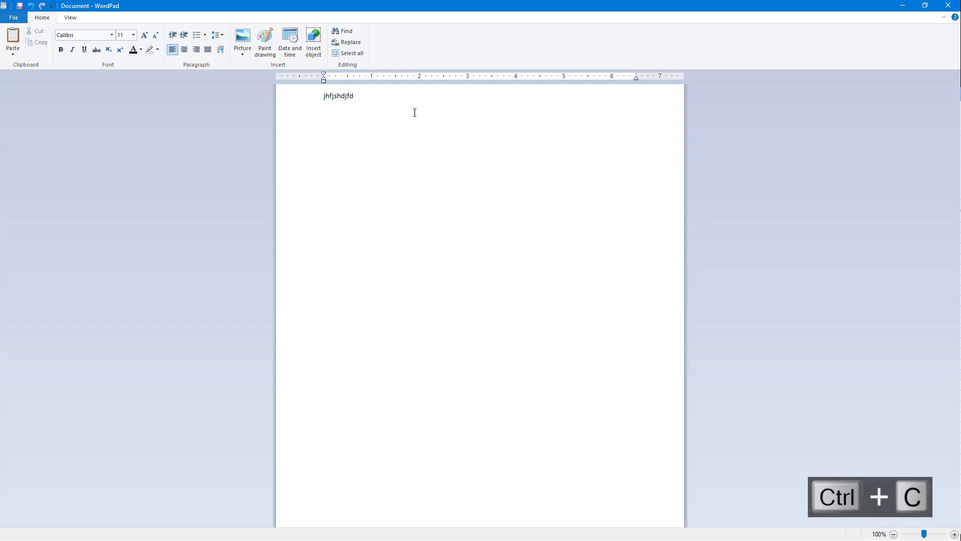
{"action": "key", "text": "ctrl+v"}
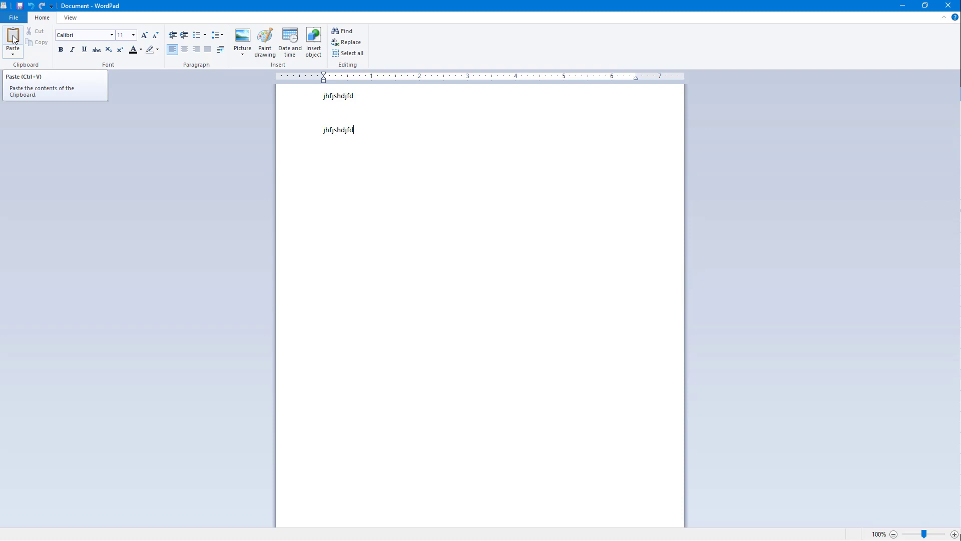
{"action": "mouse_move", "coordinate": [40, 42]}
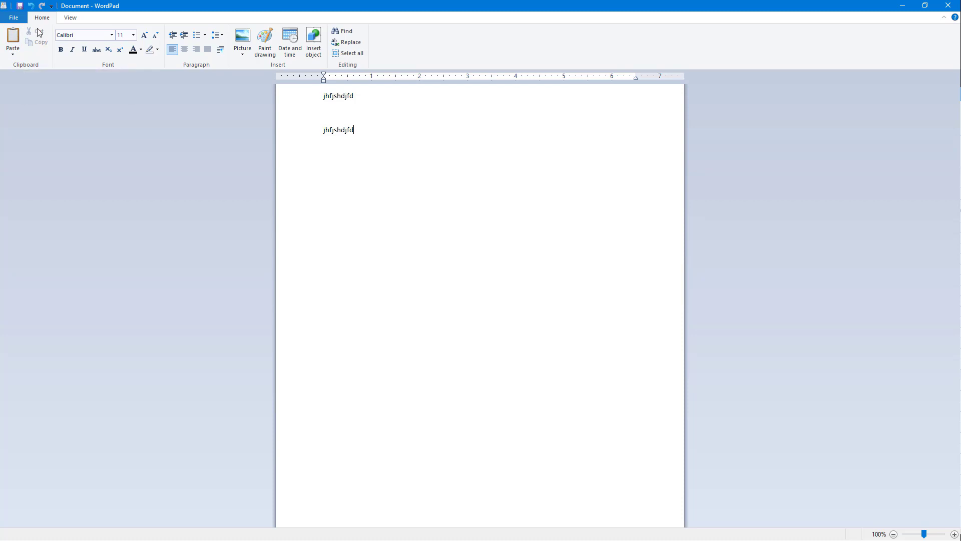
{"action": "mouse_move", "coordinate": [30, 33]}
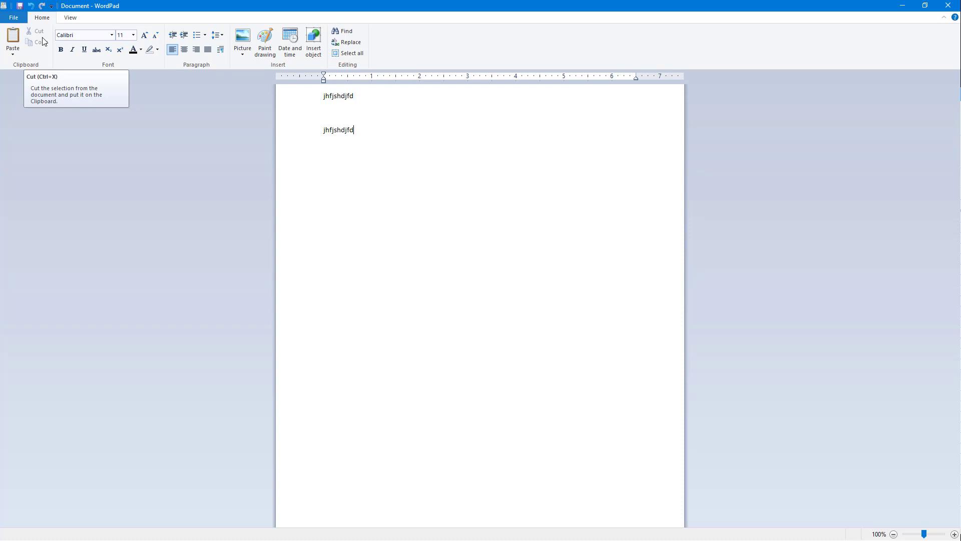
{"action": "mouse_move", "coordinate": [46, 46]}
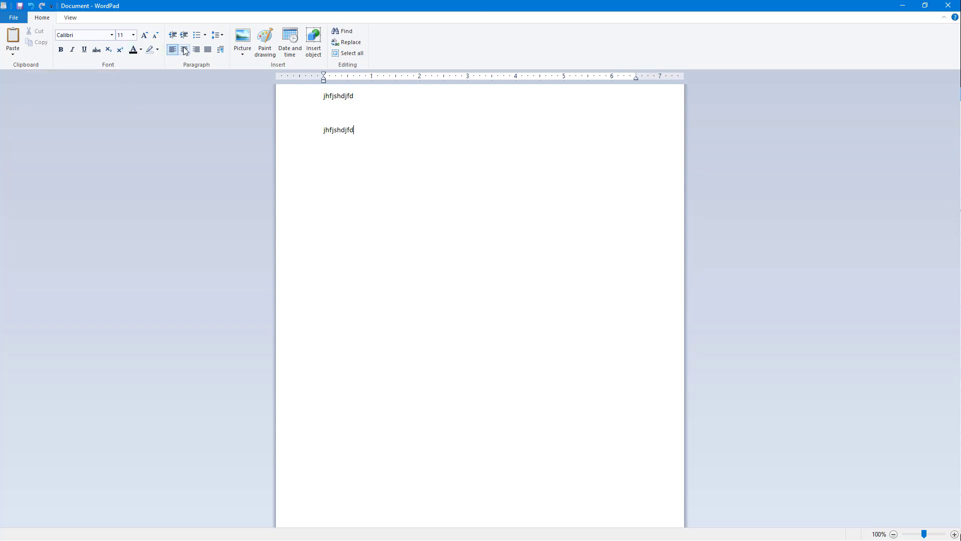
{"action": "mouse_move", "coordinate": [183, 35]}
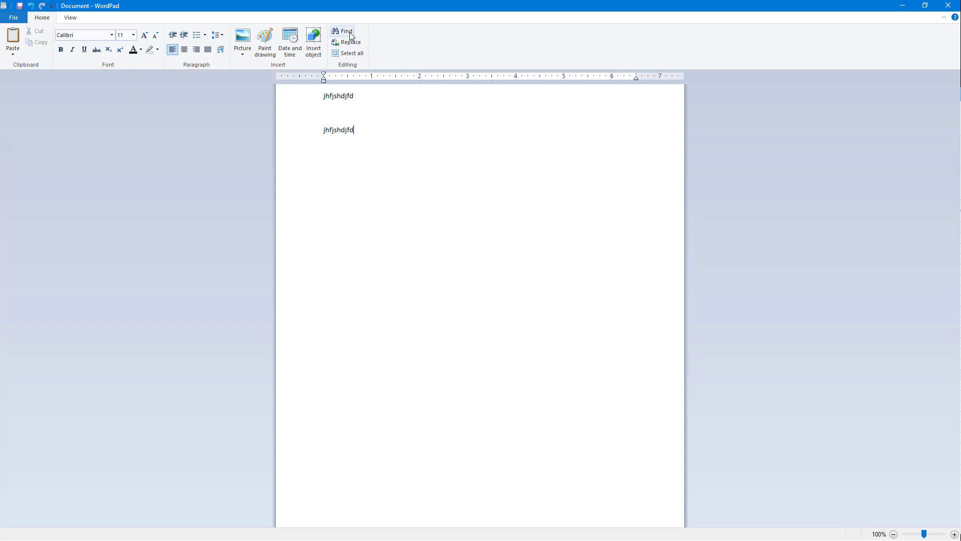
{"action": "mouse_move", "coordinate": [347, 30]}
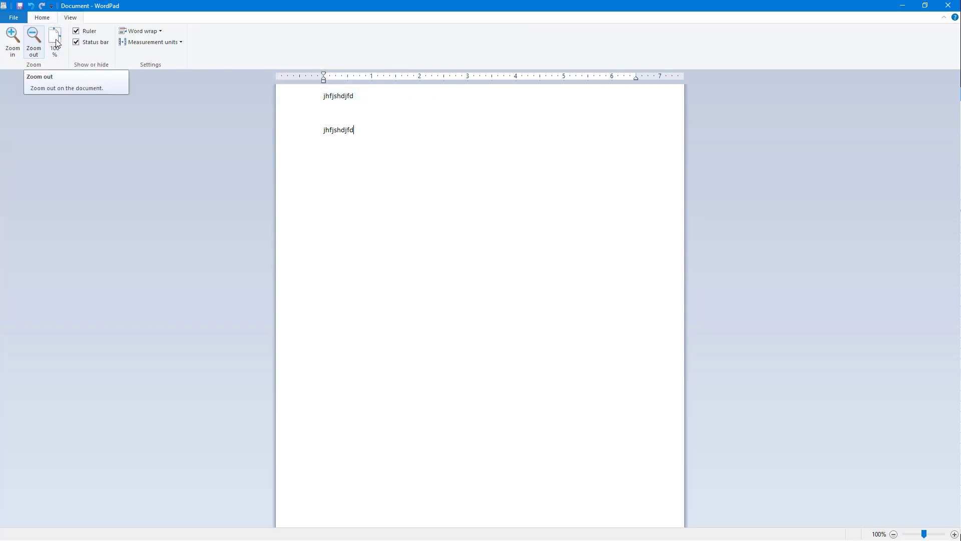
{"action": "mouse_move", "coordinate": [55, 40]}
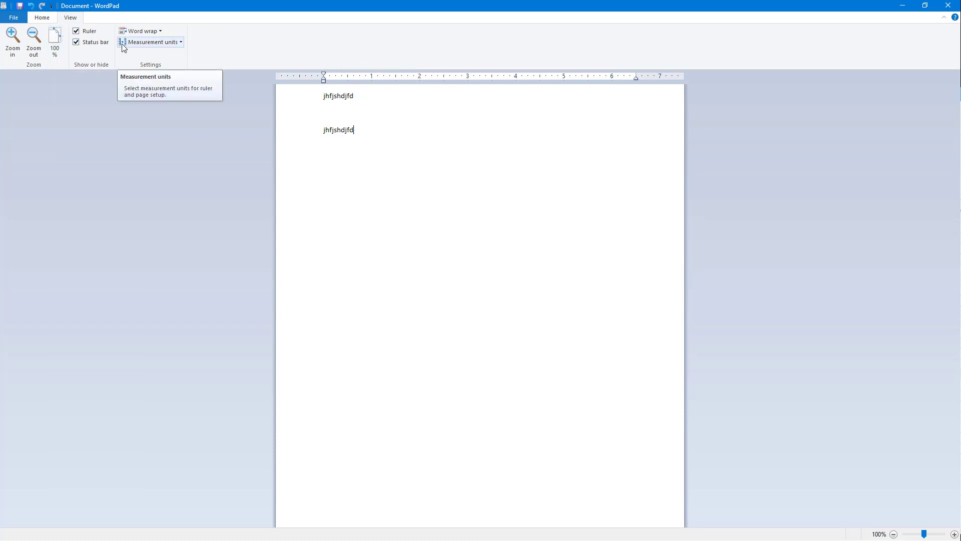
{"action": "mouse_move", "coordinate": [17, 24]}
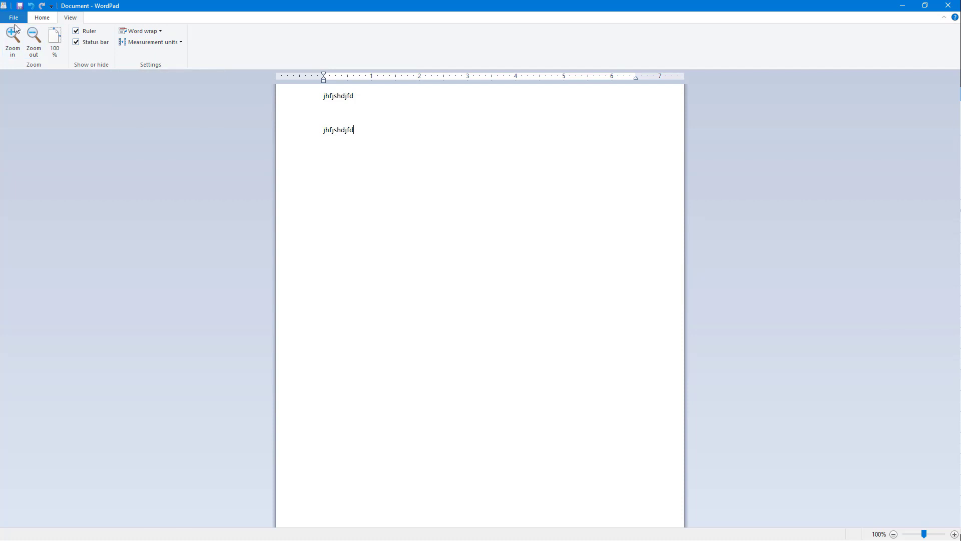
- Show the File menu with its commands and recent documents
{"action": "left_click", "coordinate": [10, 17]}
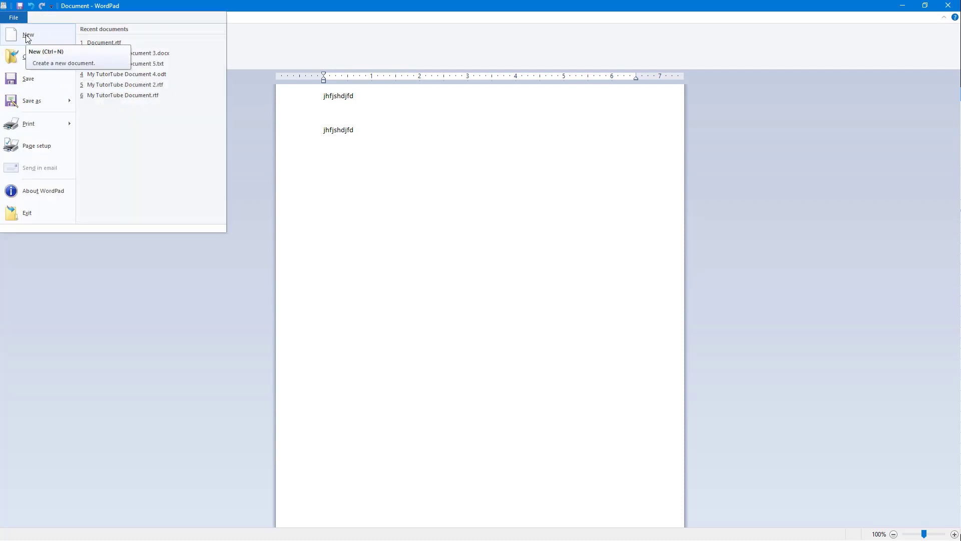
{"action": "mouse_move", "coordinate": [19, 64]}
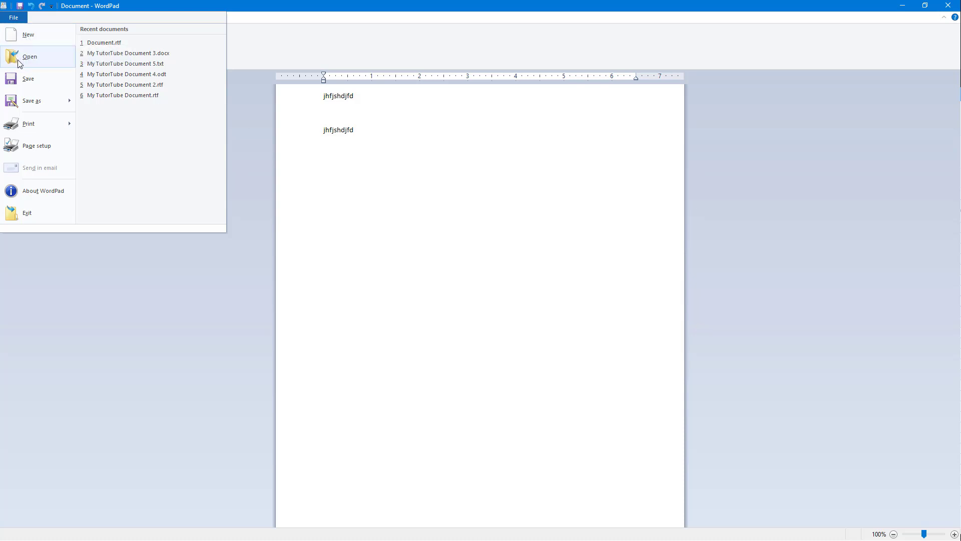
{"action": "mouse_move", "coordinate": [14, 88]}
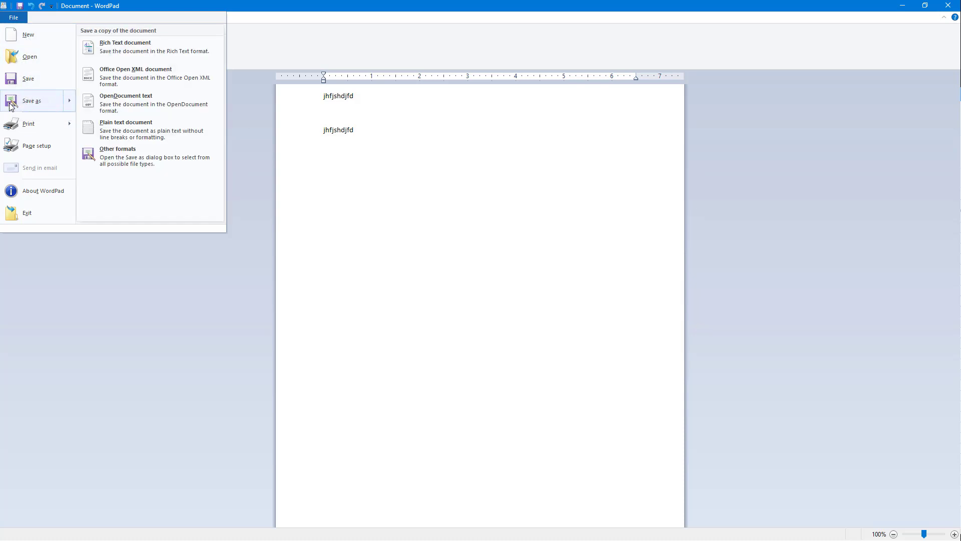
{"action": "mouse_move", "coordinate": [34, 102]}
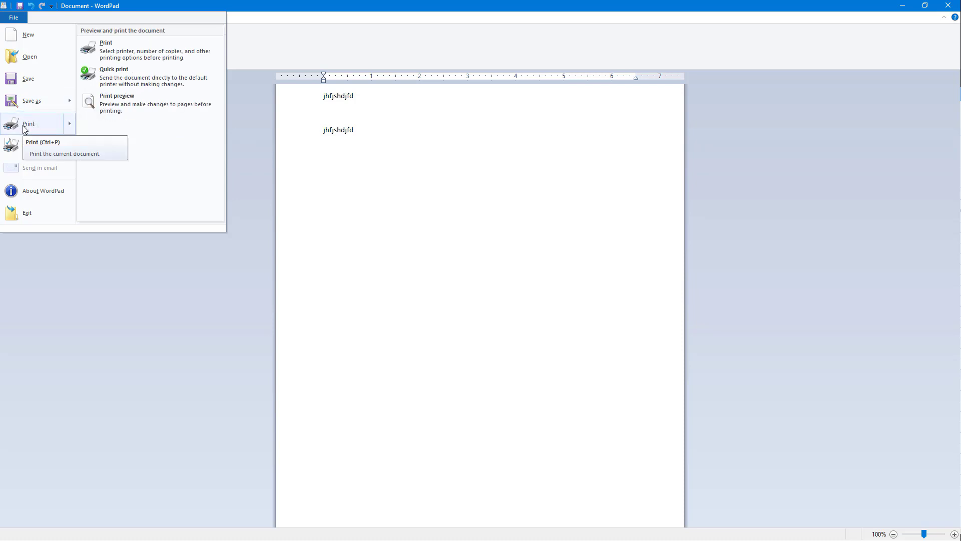
{"action": "mouse_move", "coordinate": [36, 146]}
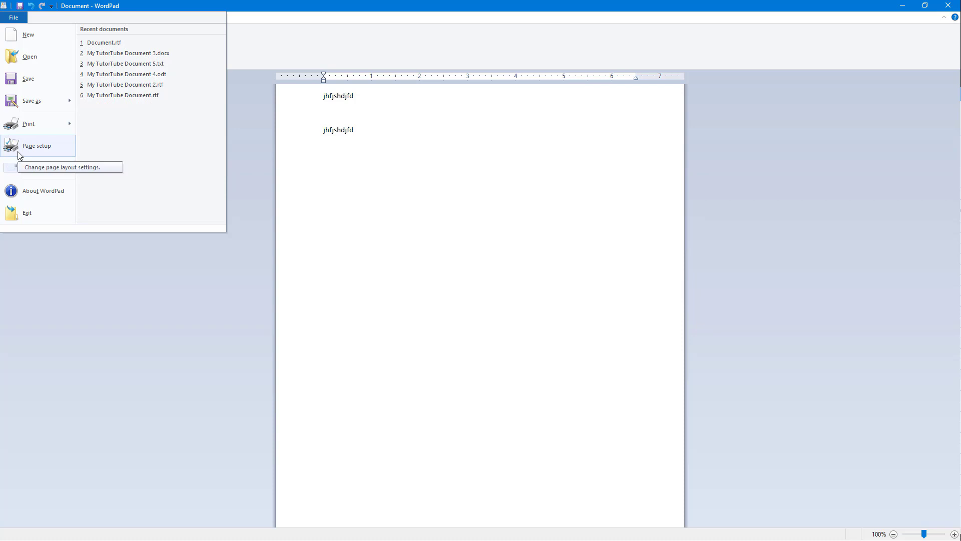
{"action": "mouse_move", "coordinate": [45, 214]}
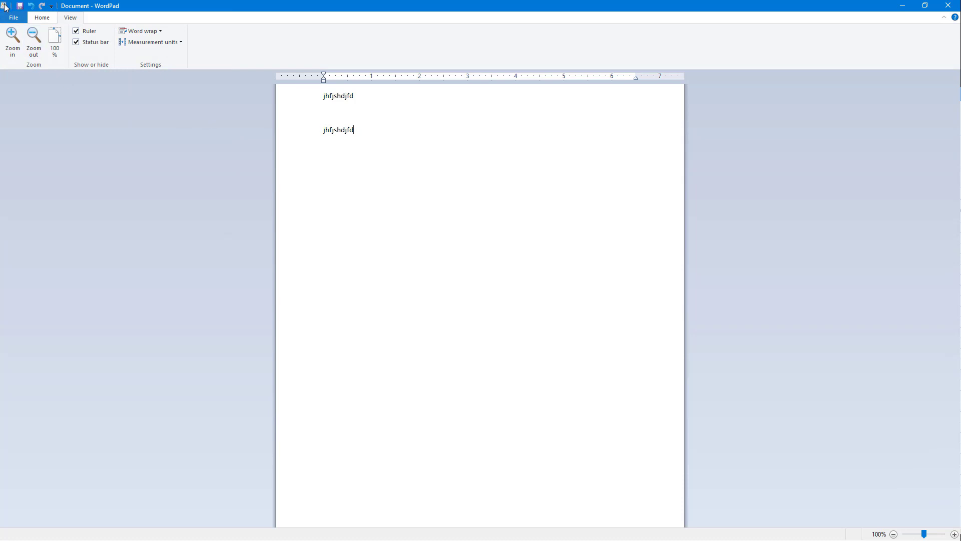
{"action": "left_click", "coordinate": [4, 5]}
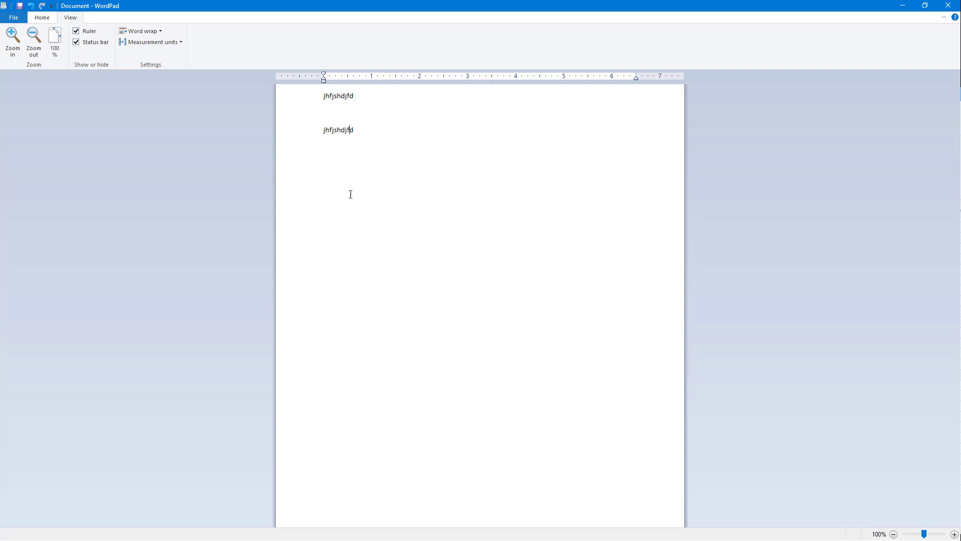
{"action": "mouse_move", "coordinate": [761, 84]}
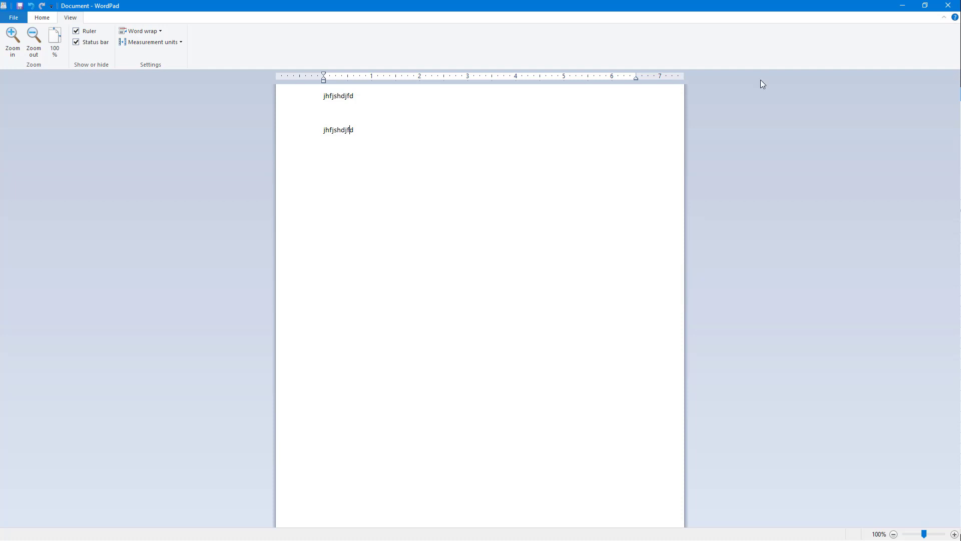